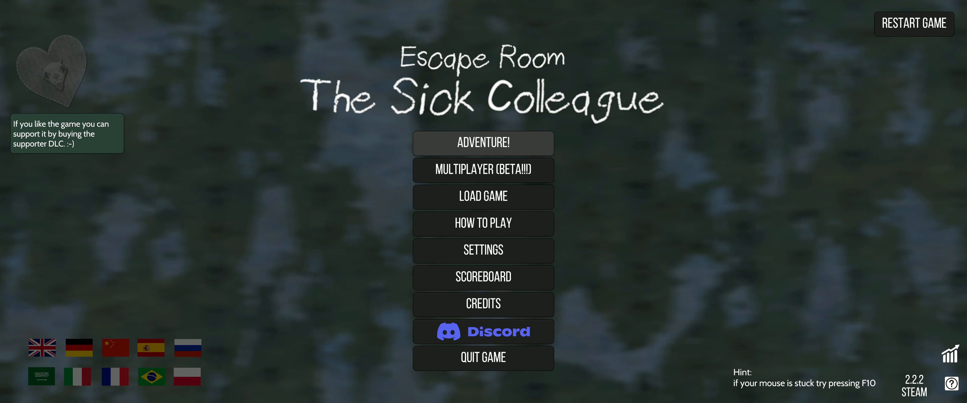
{"action": "mouse_move", "coordinate": [361, 179]}
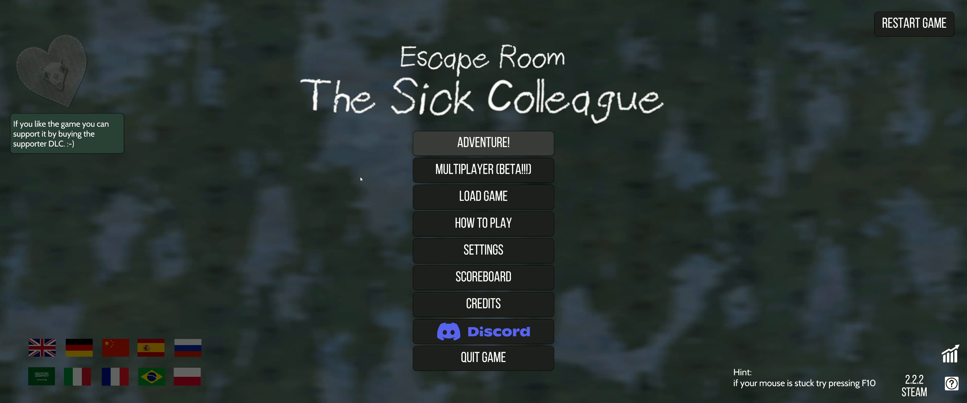
{"action": "mouse_move", "coordinate": [585, 115]}
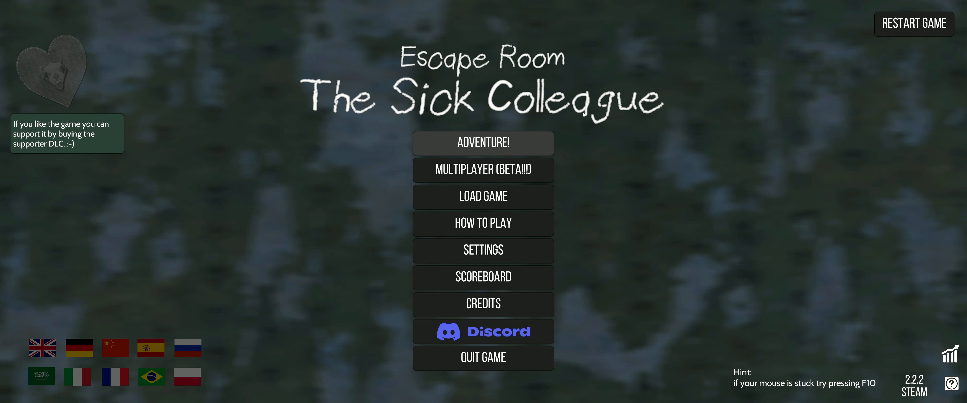
{"action": "mouse_move", "coordinate": [381, 125]}
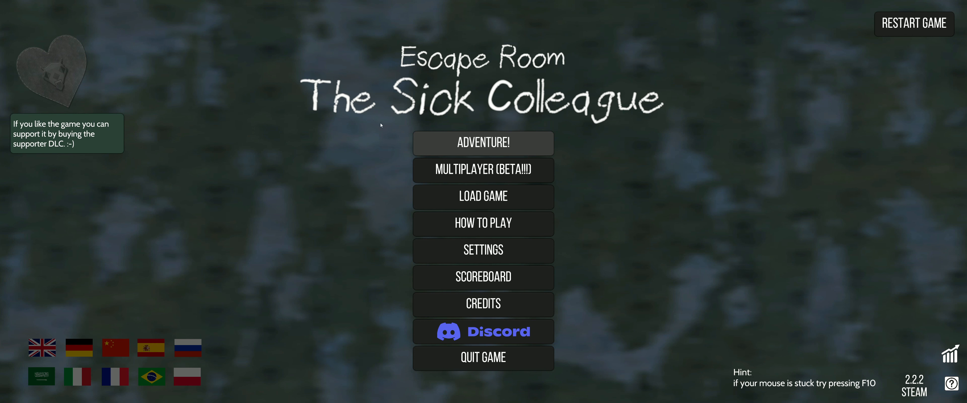
{"action": "mouse_move", "coordinate": [376, 125]}
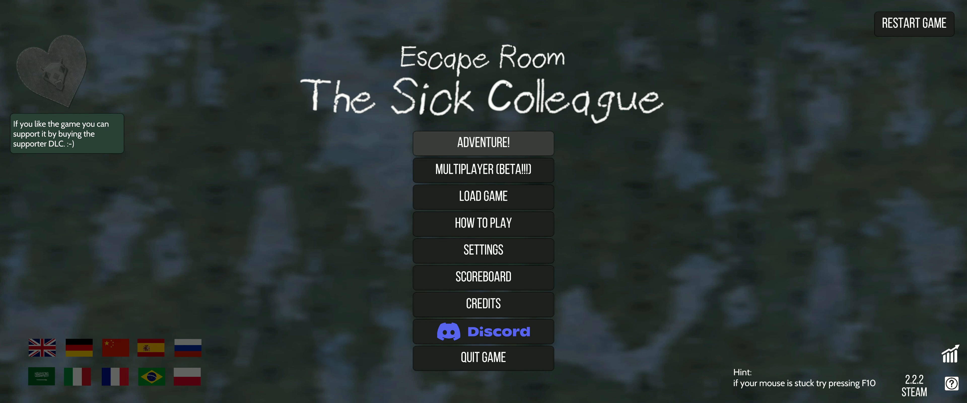
{"action": "mouse_move", "coordinate": [523, 74]}
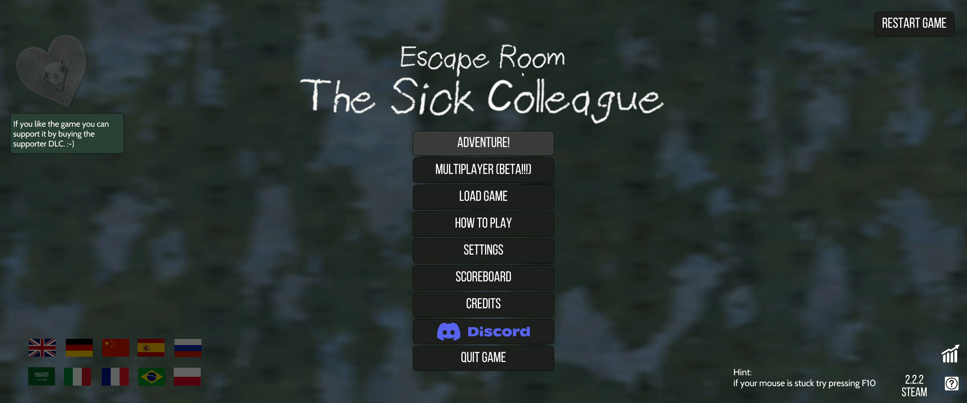
{"action": "mouse_move", "coordinate": [480, 103]}
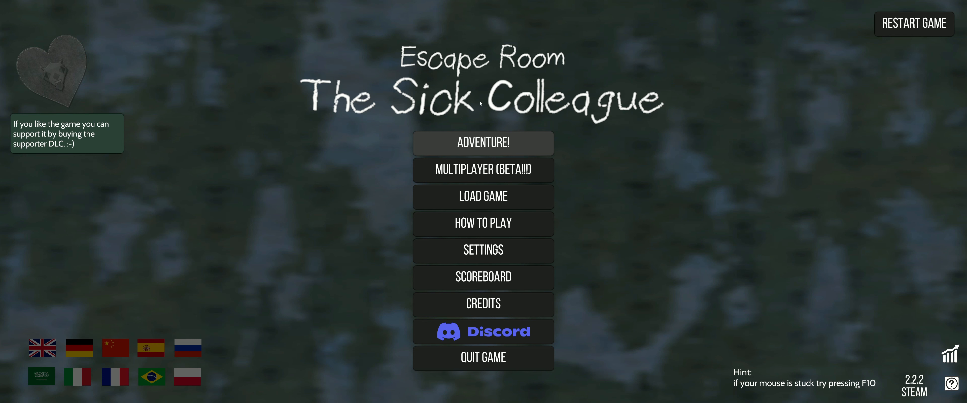
{"action": "mouse_move", "coordinate": [520, 123]}
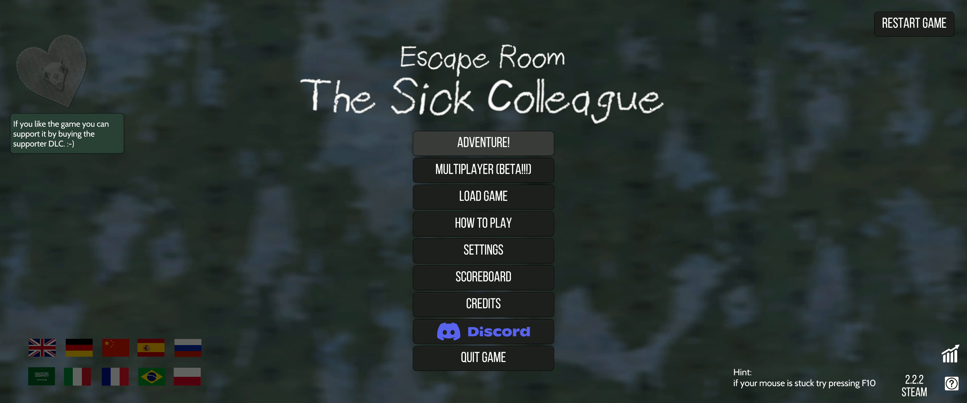
{"action": "mouse_move", "coordinate": [531, 128]}
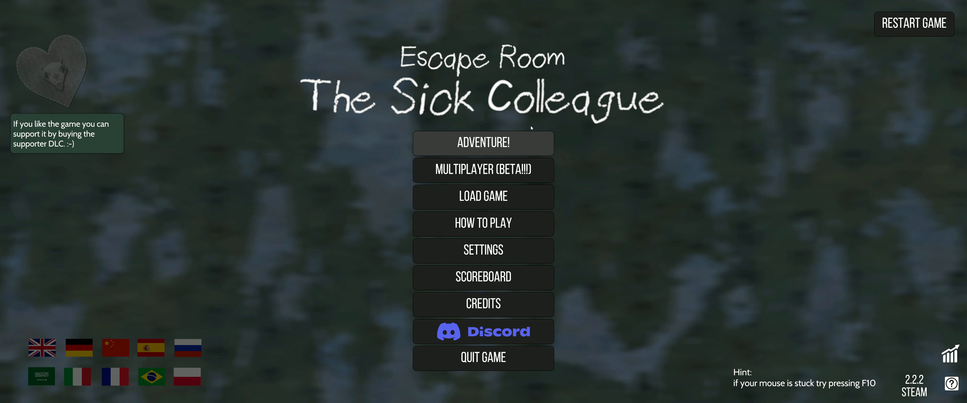
{"action": "mouse_move", "coordinate": [512, 124]}
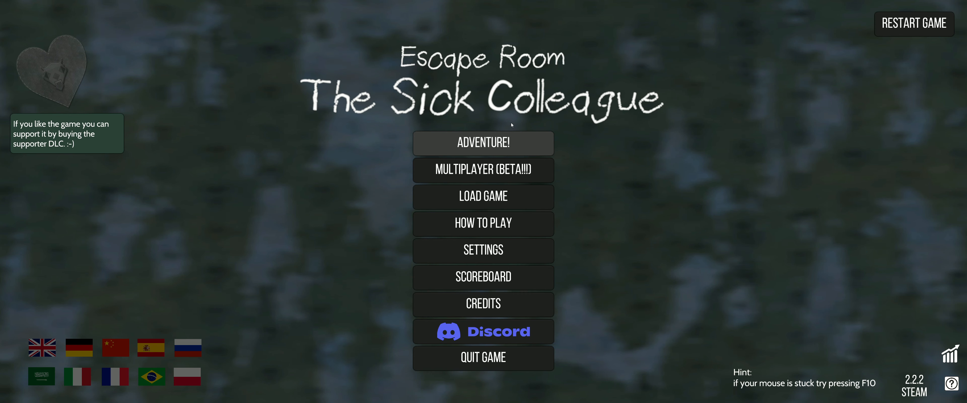
Start the adventure and reach the Choose a room panel
{"action": "left_click", "coordinate": [483, 143]}
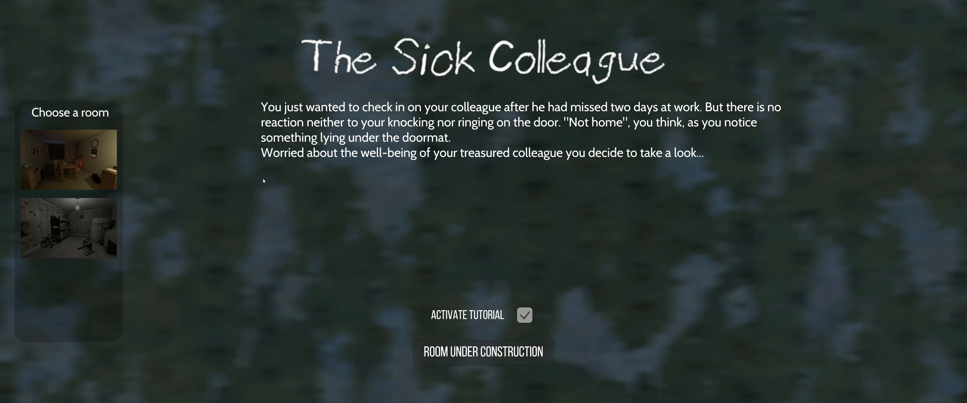
{"action": "mouse_move", "coordinate": [262, 208]}
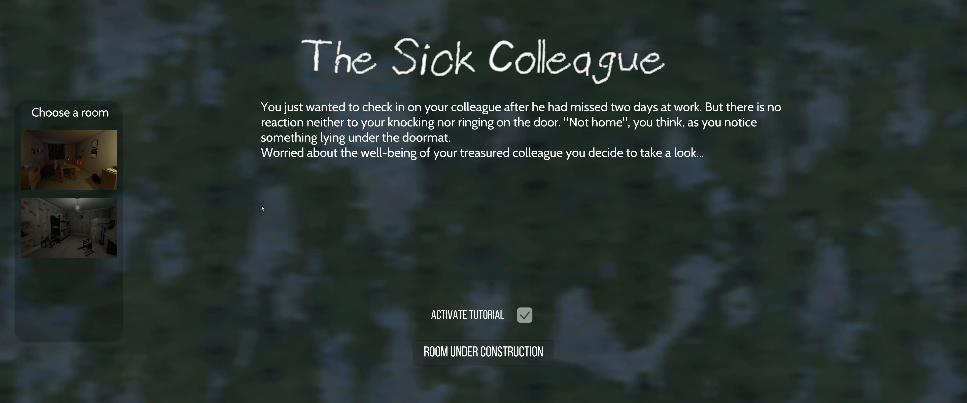
{"action": "mouse_move", "coordinate": [60, 169]}
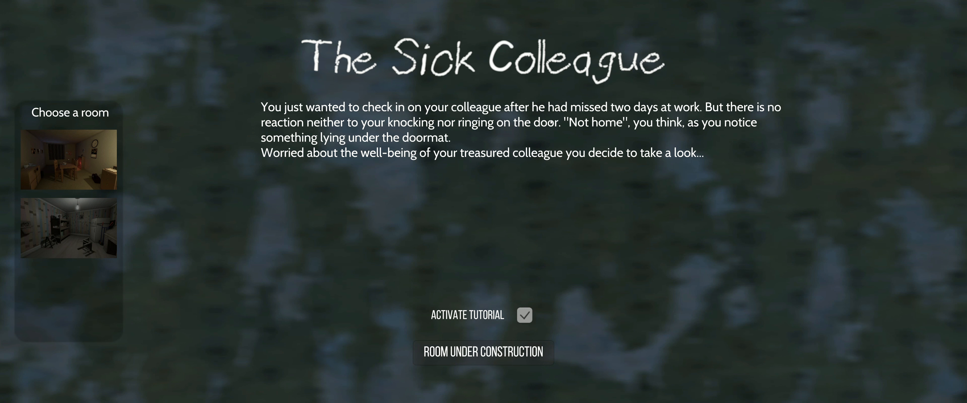
{"action": "mouse_move", "coordinate": [463, 131]}
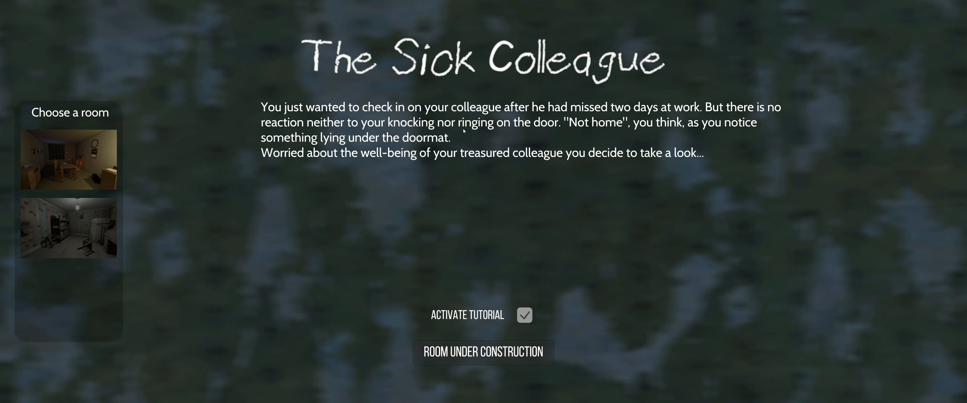
{"action": "mouse_move", "coordinate": [602, 129]}
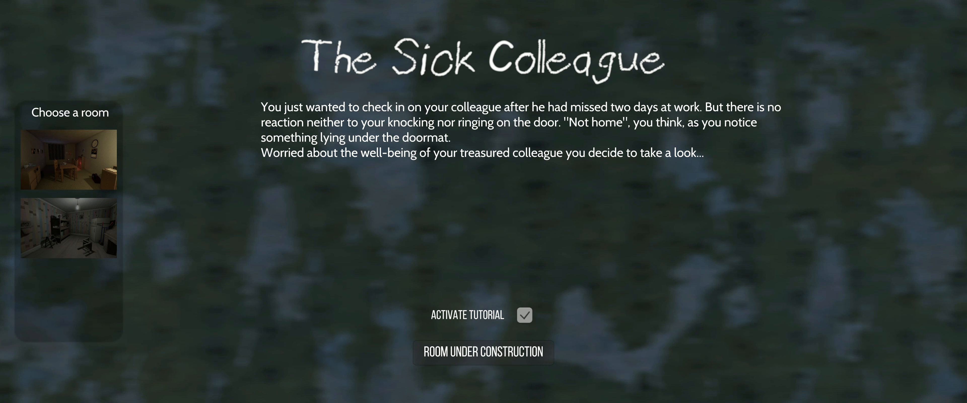
{"action": "mouse_move", "coordinate": [654, 141]}
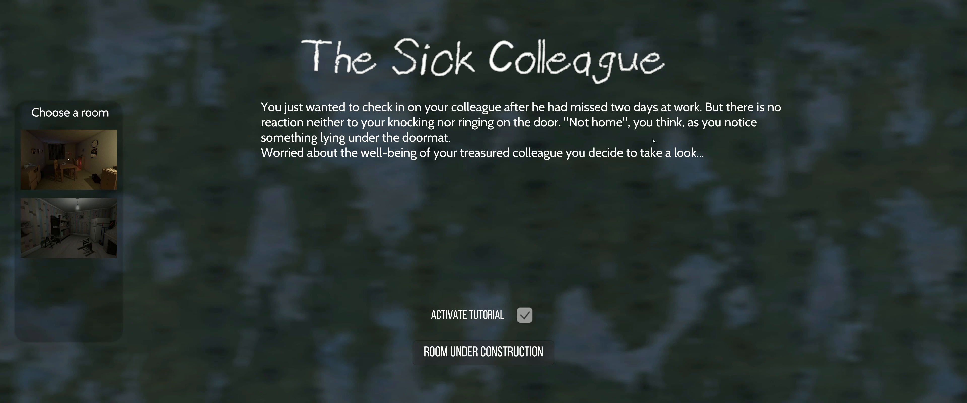
{"action": "mouse_move", "coordinate": [293, 160]}
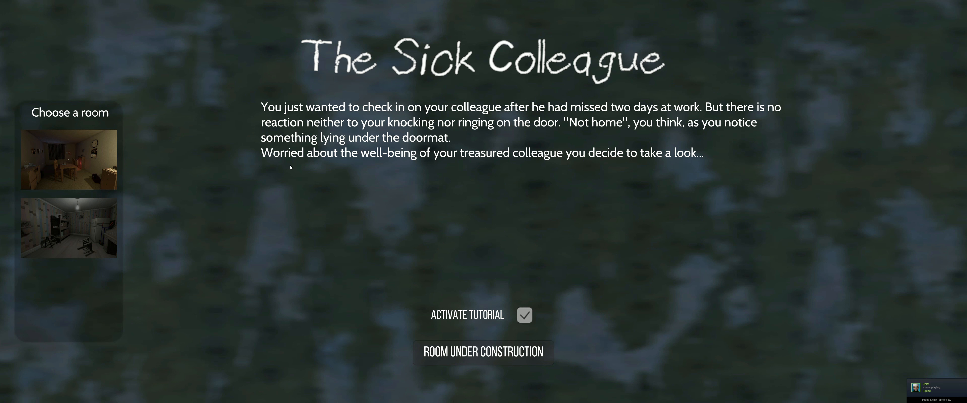
{"action": "mouse_move", "coordinate": [299, 183]}
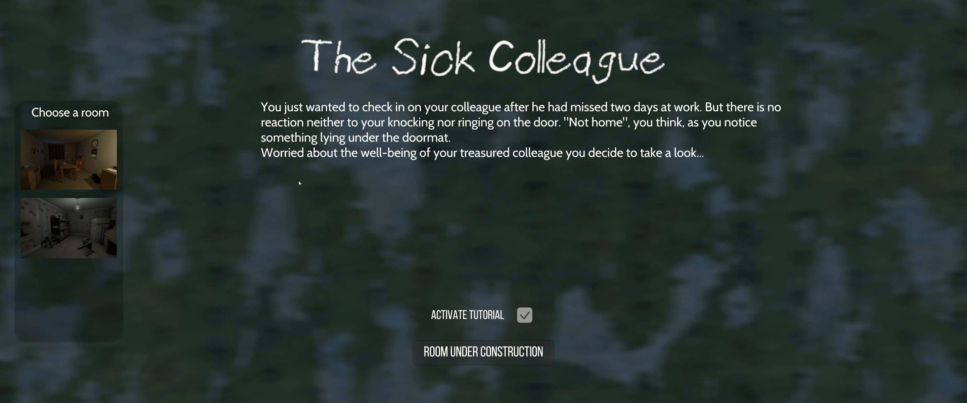
{"action": "mouse_move", "coordinate": [313, 159]}
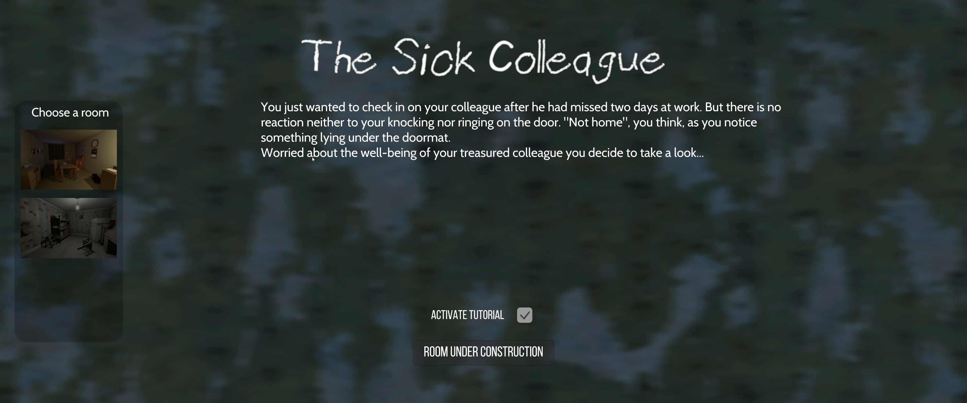
{"action": "mouse_move", "coordinate": [493, 165]}
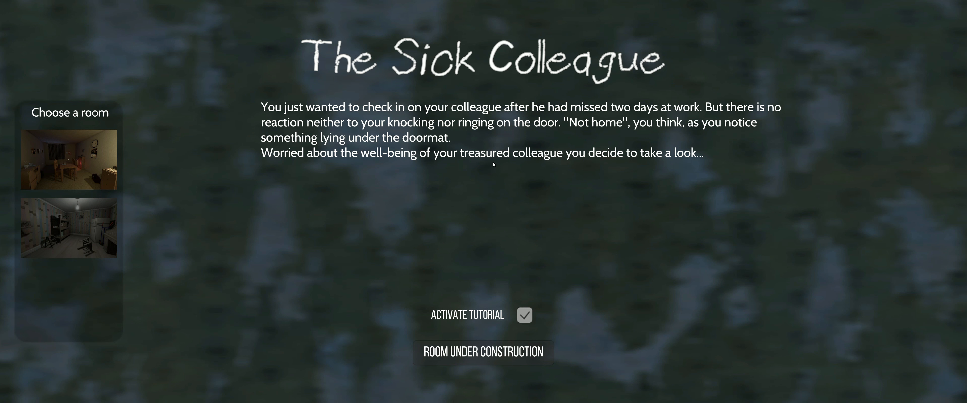
{"action": "mouse_move", "coordinate": [656, 165]}
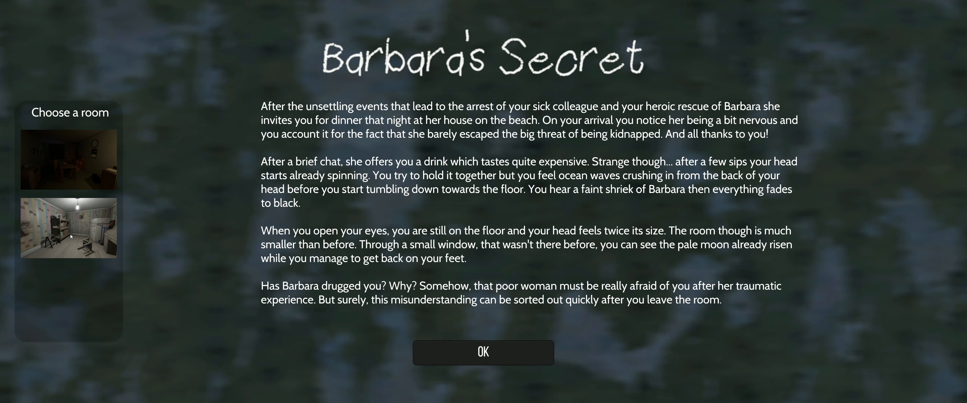
Show the room's story introduction from the Choose a room list
{"action": "left_click", "coordinate": [68, 160]}
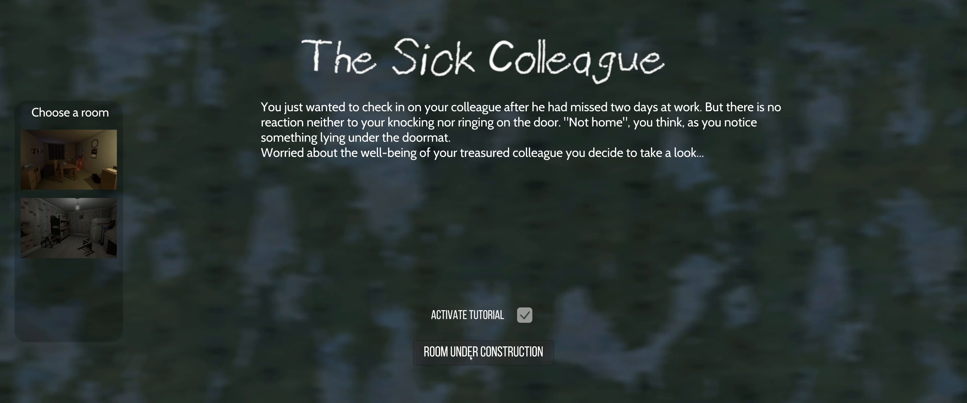
{"action": "mouse_move", "coordinate": [76, 225]}
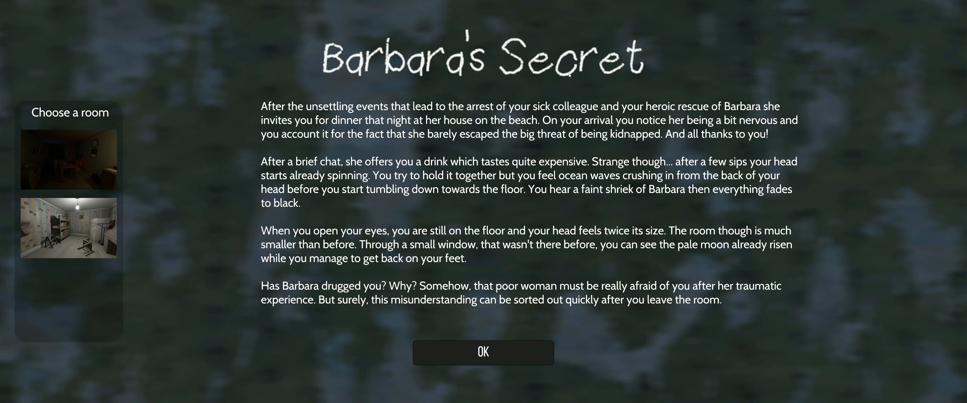
{"action": "mouse_move", "coordinate": [489, 86]}
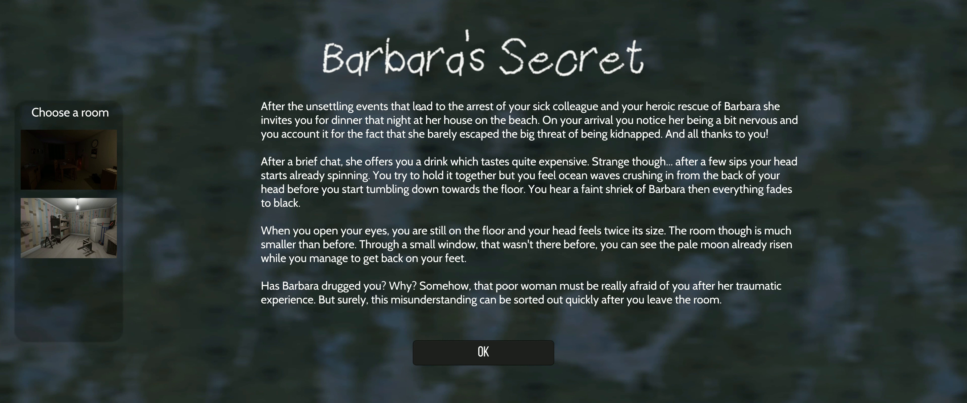
{"action": "mouse_move", "coordinate": [427, 87]}
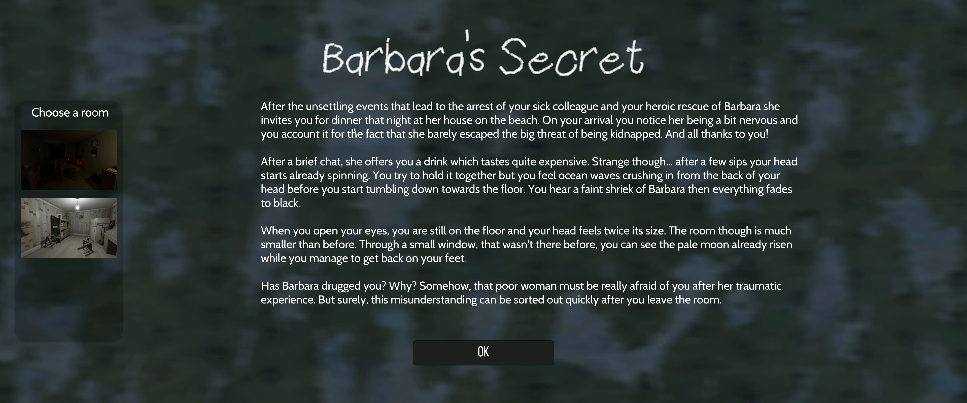
{"action": "mouse_move", "coordinate": [446, 142]}
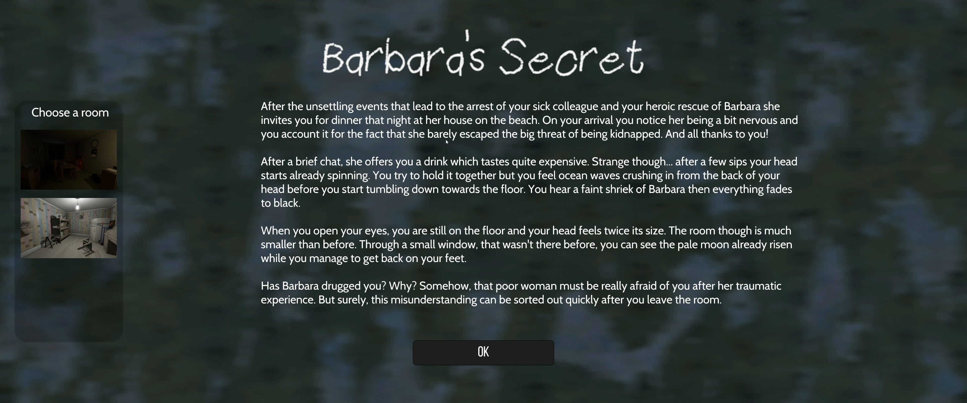
{"action": "mouse_move", "coordinate": [641, 145]}
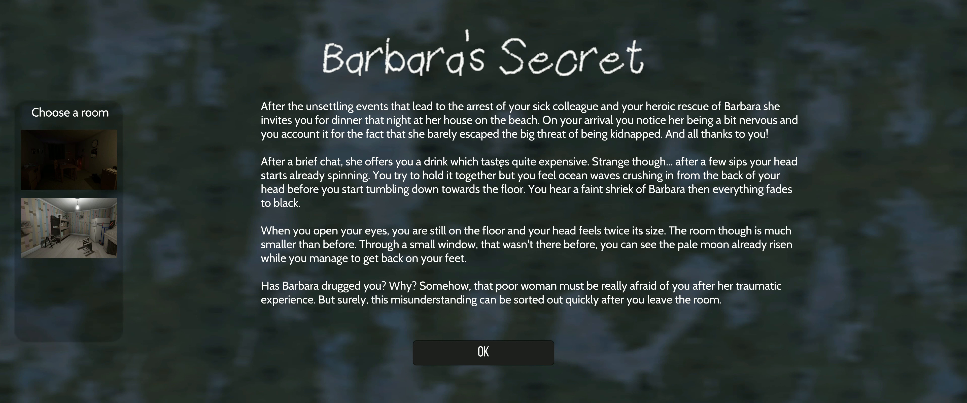
{"action": "mouse_move", "coordinate": [698, 178]}
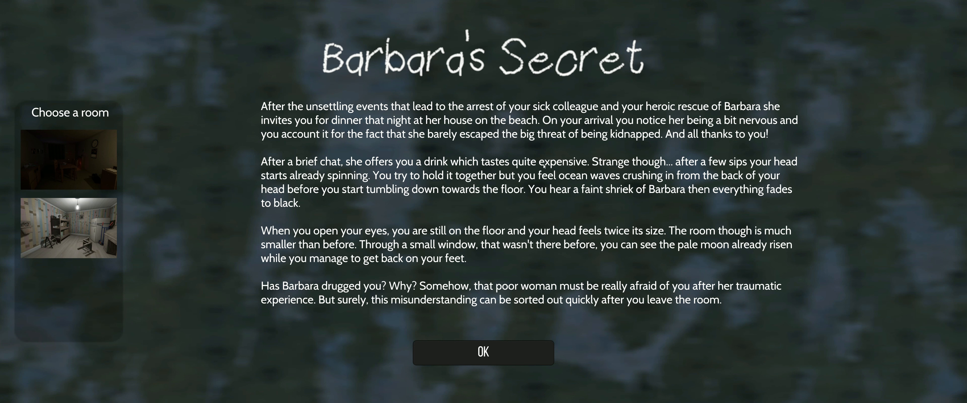
{"action": "mouse_move", "coordinate": [595, 155]}
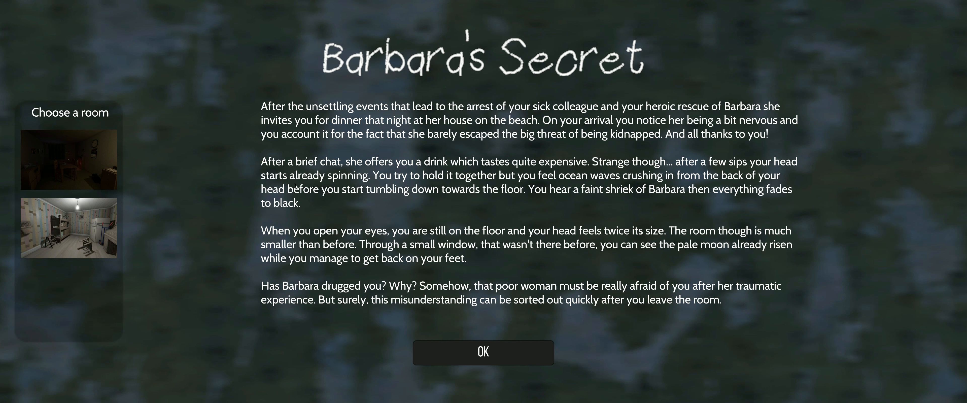
{"action": "mouse_move", "coordinate": [512, 198]}
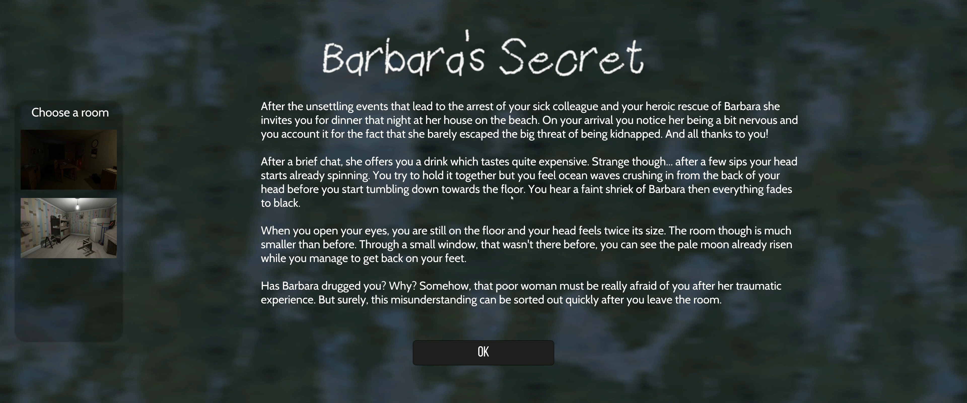
{"action": "mouse_move", "coordinate": [508, 203]}
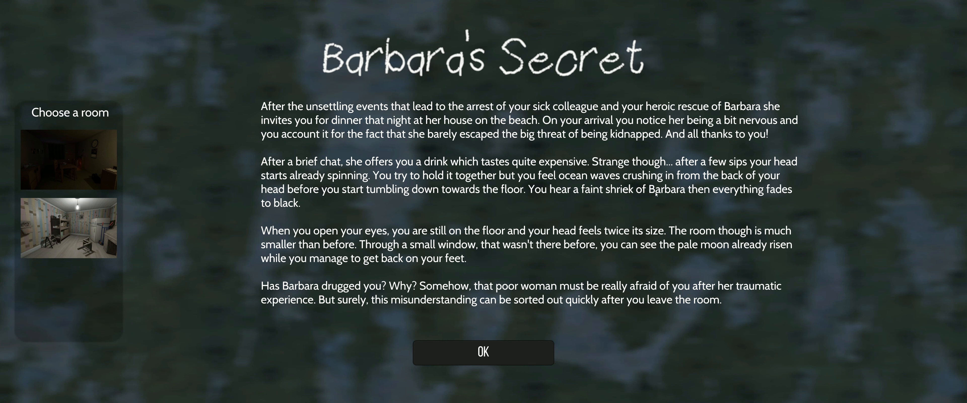
{"action": "mouse_move", "coordinate": [442, 196]}
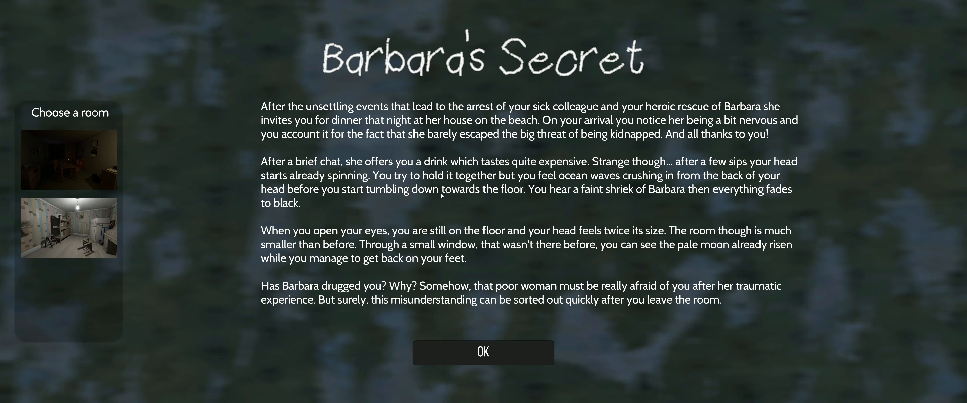
{"action": "mouse_move", "coordinate": [338, 201]}
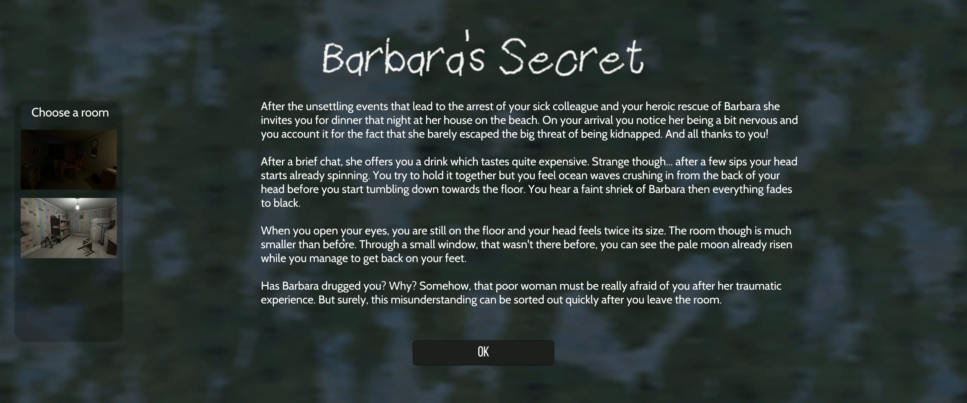
{"action": "mouse_move", "coordinate": [329, 269]}
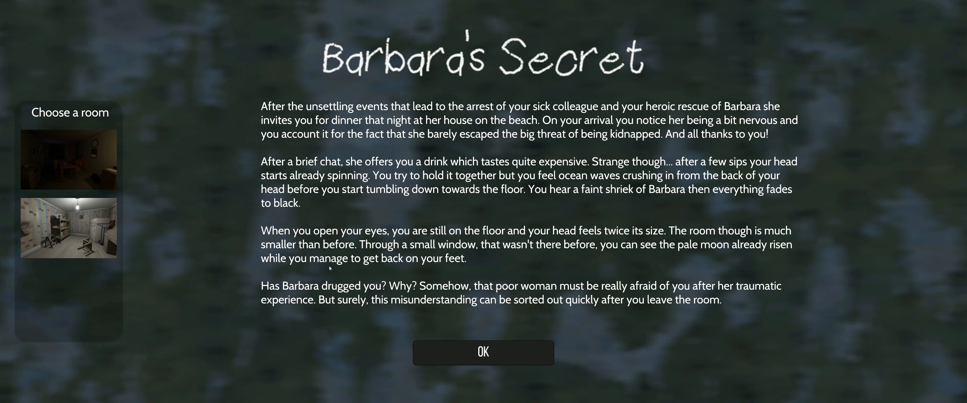
{"action": "mouse_move", "coordinate": [576, 254]}
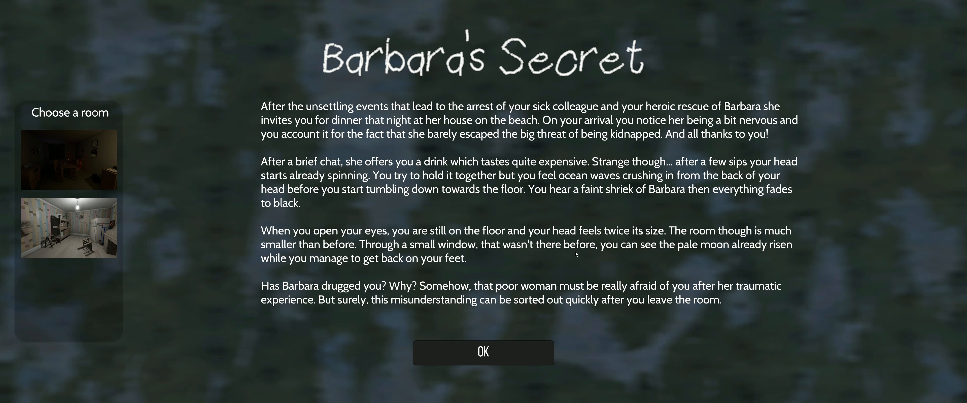
{"action": "mouse_move", "coordinate": [713, 255]}
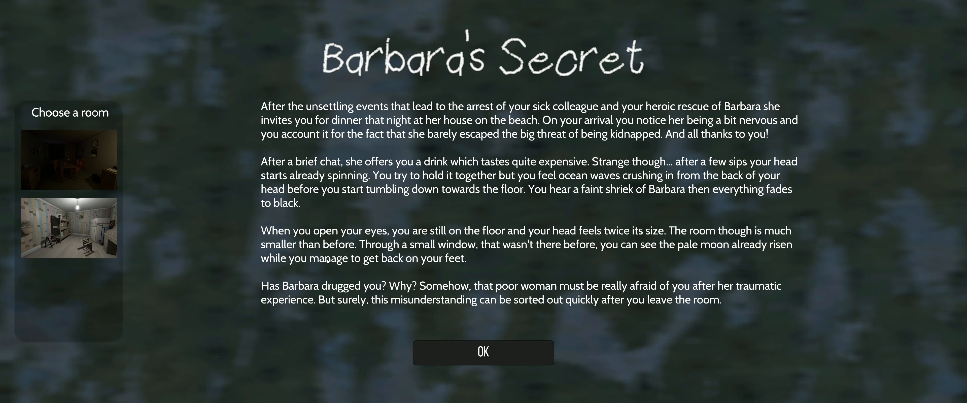
{"action": "mouse_move", "coordinate": [253, 301]}
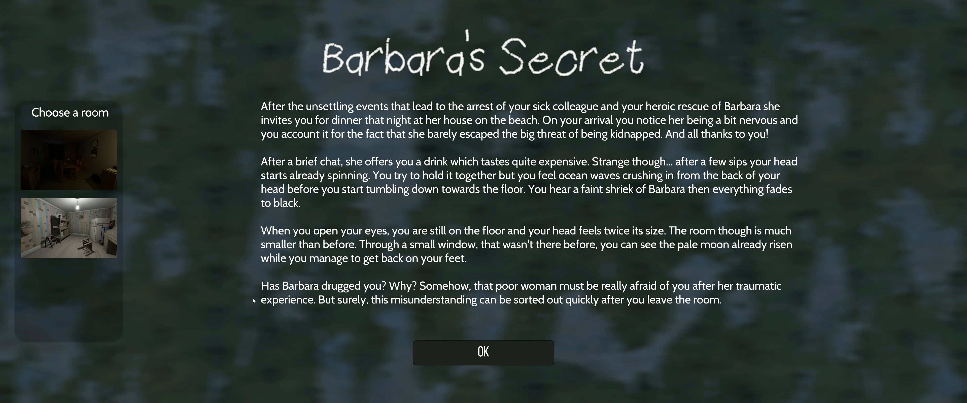
{"action": "mouse_move", "coordinate": [235, 300]}
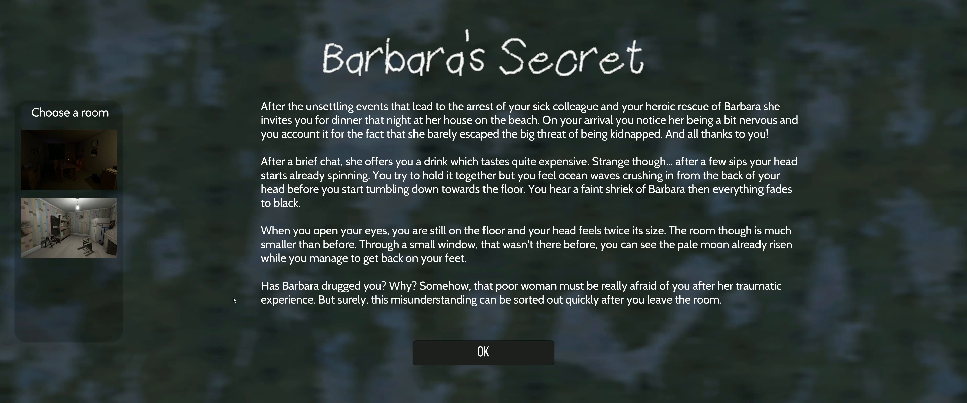
{"action": "mouse_move", "coordinate": [250, 296]}
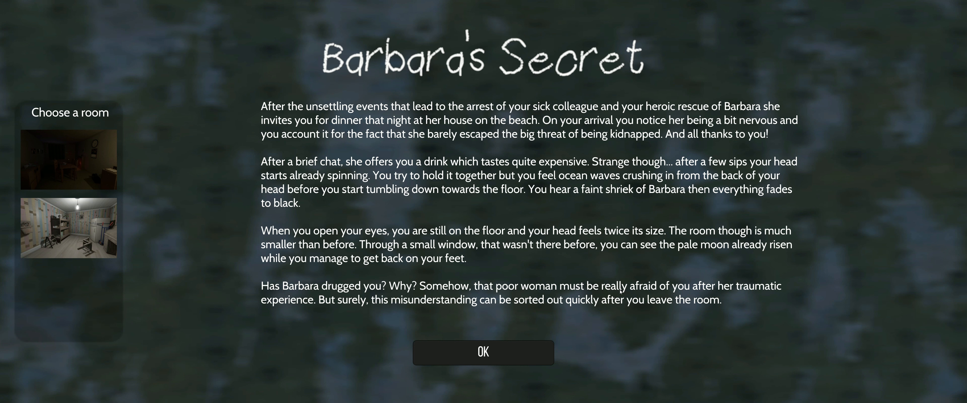
{"action": "mouse_move", "coordinate": [454, 356]}
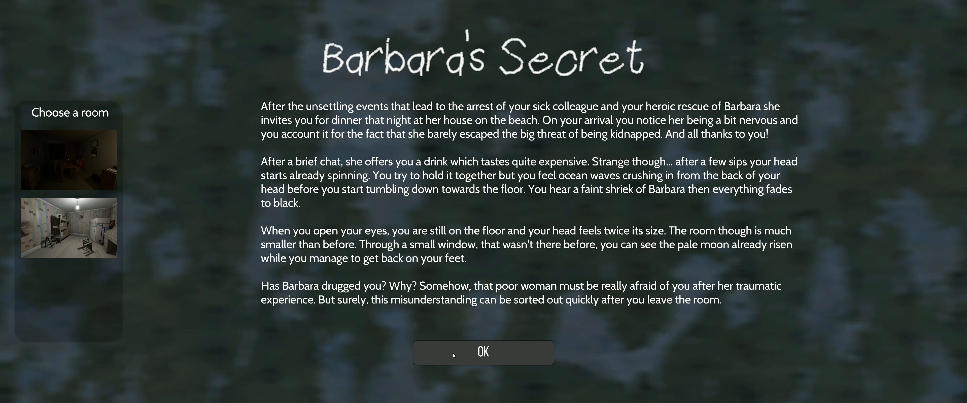
{"action": "mouse_move", "coordinate": [470, 354]}
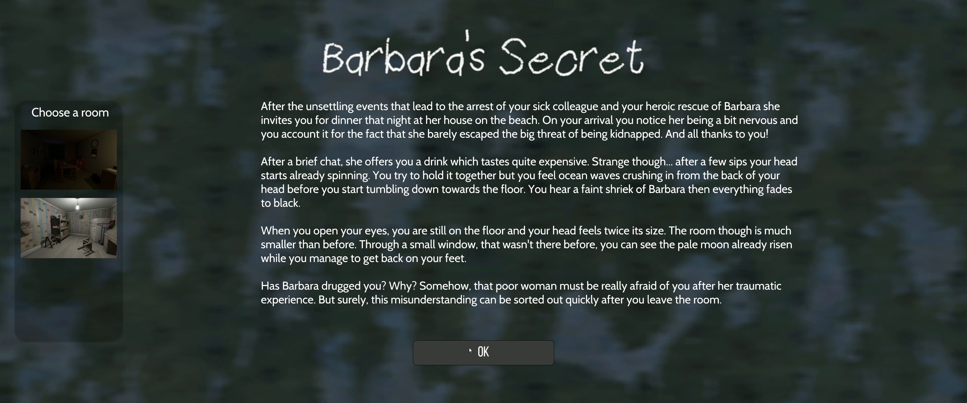
Confirm OK on the Barbara's Secret story and enter the room
{"action": "left_click", "coordinate": [484, 353]}
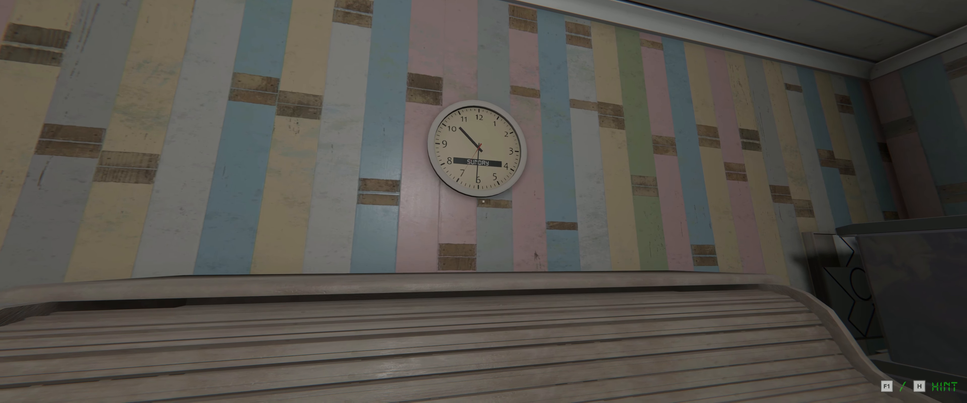
{"action": "mouse_move", "coordinate": [483, 160]}
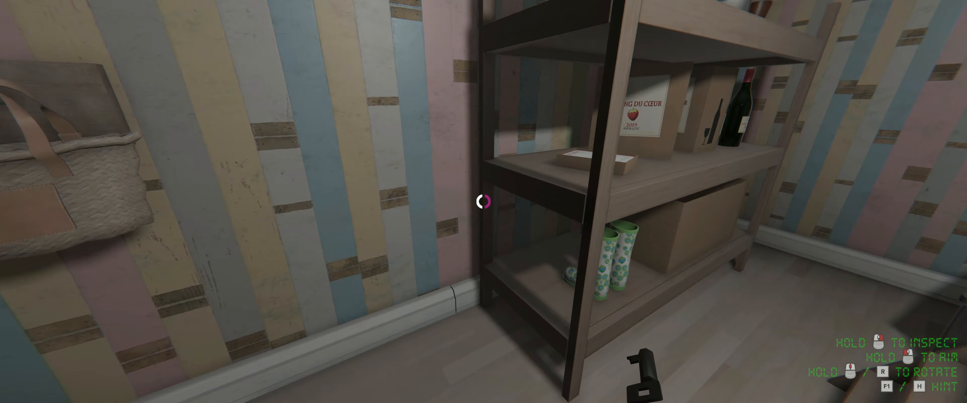
{"action": "mouse_move", "coordinate": [483, 202]}
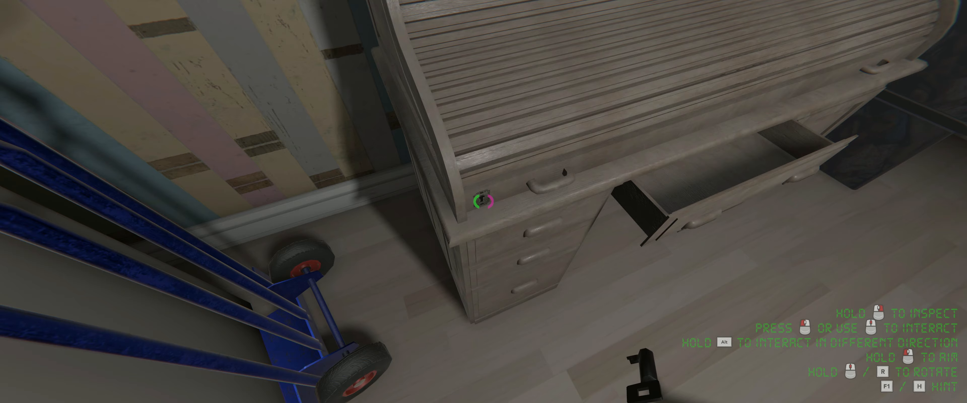
Pull open the roll-top desk drawer holding the "M?nda? night" note
{"action": "left_click", "coordinate": [482, 202]}
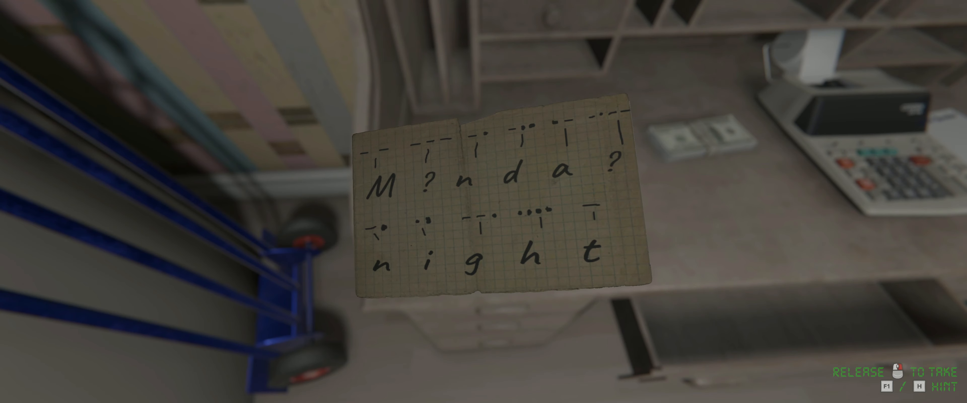
Take the graph-paper Morse-code note from the desk
{"action": "left_click", "coordinate": [483, 206]}
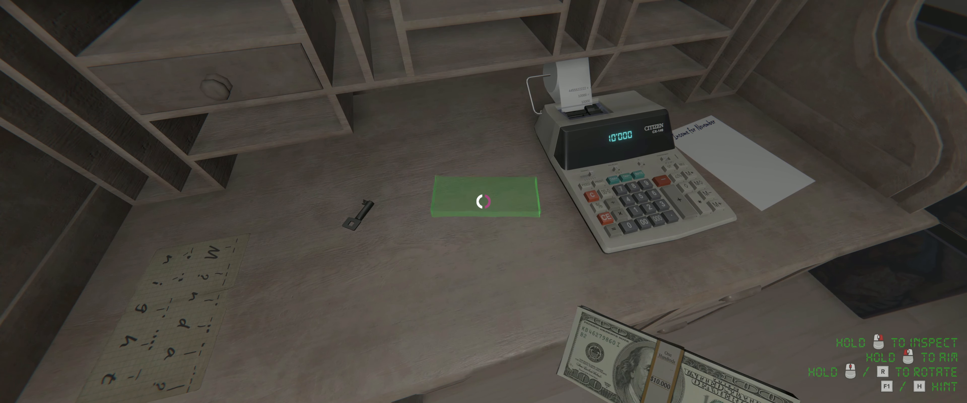
Place the bundle of hundred-dollar bills on the desk beside the calculator
{"action": "left_click", "coordinate": [482, 203]}
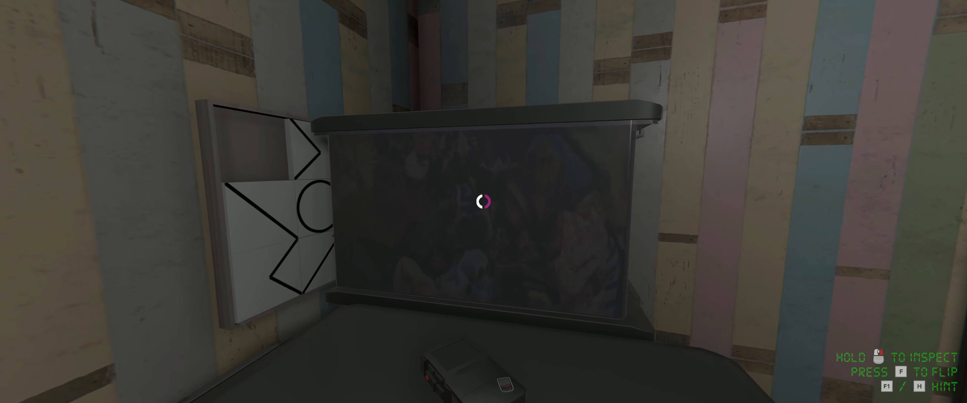
Flip the inspected item over to view its other side
{"action": "key", "text": "f"}
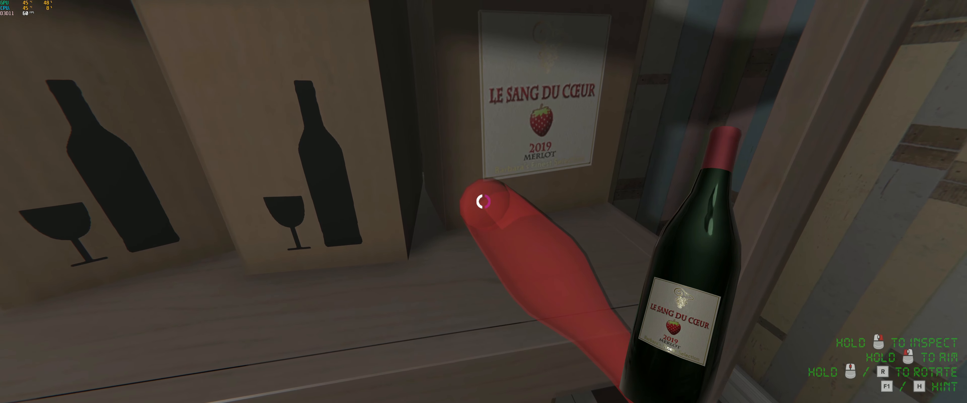
Place the Le Sang du Cœur 2019 Merlot bottle into its shelf slot
{"action": "left_click", "coordinate": [483, 202]}
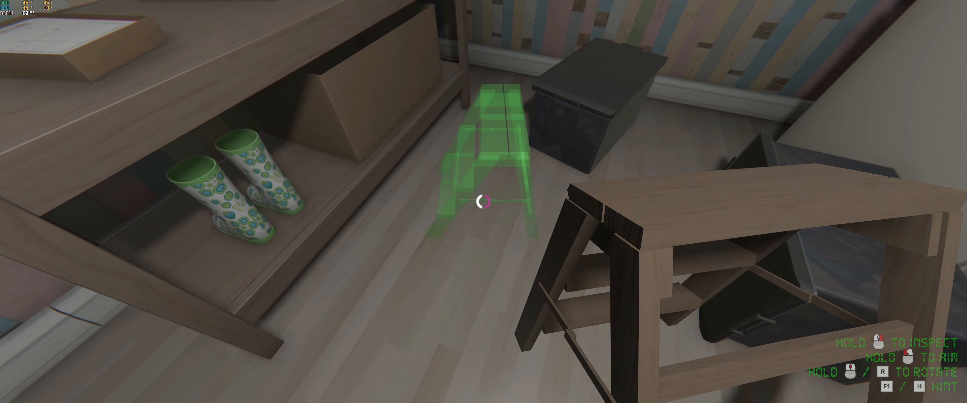
Set the stepladder down on the floor by the shelves
{"action": "left_click", "coordinate": [484, 204]}
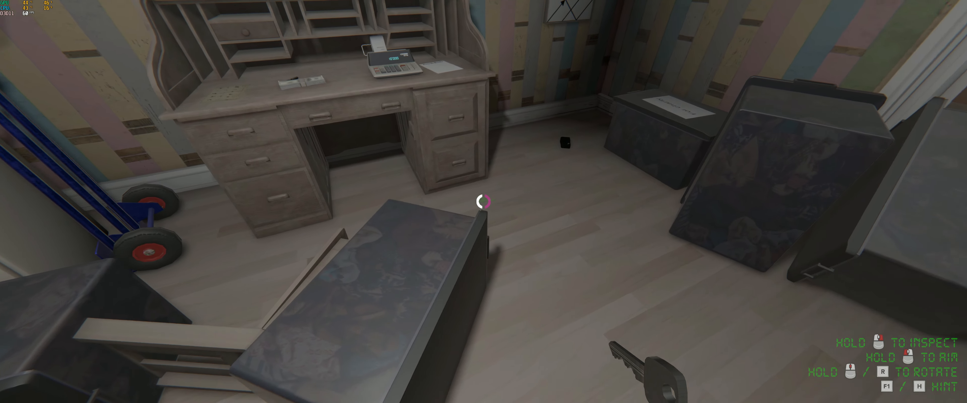
{"action": "mouse_move", "coordinate": [484, 202]}
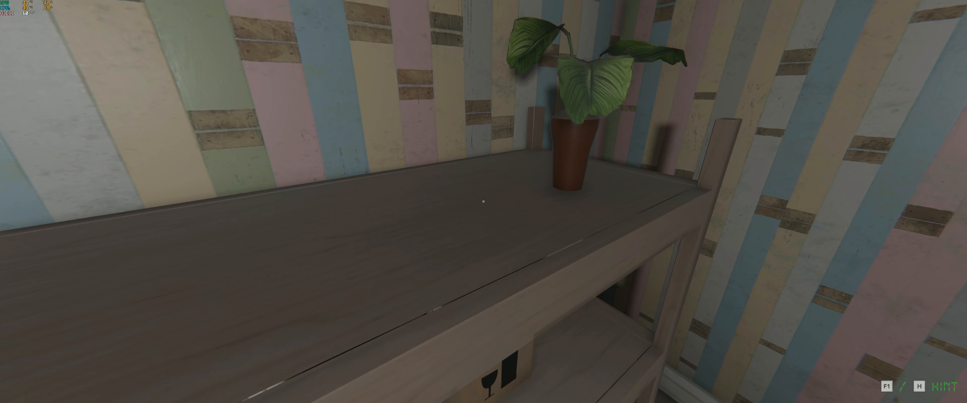
{"action": "mouse_move", "coordinate": [484, 201]}
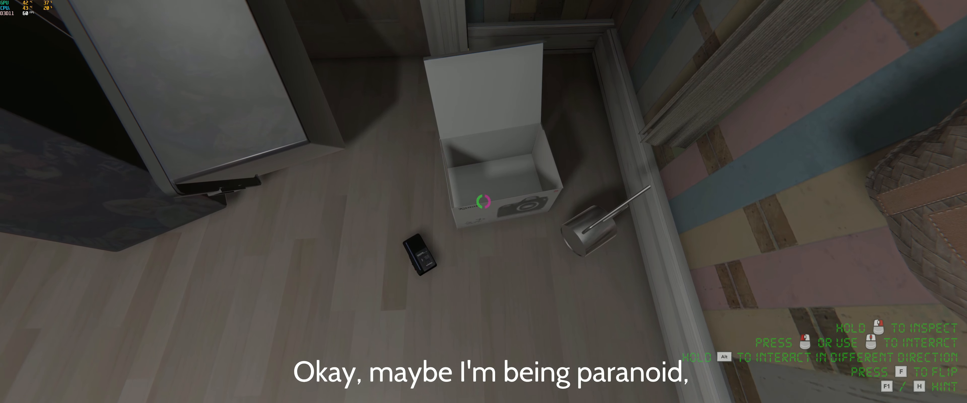
Pick up the dark storage case near the open box
{"action": "left_click", "coordinate": [483, 204]}
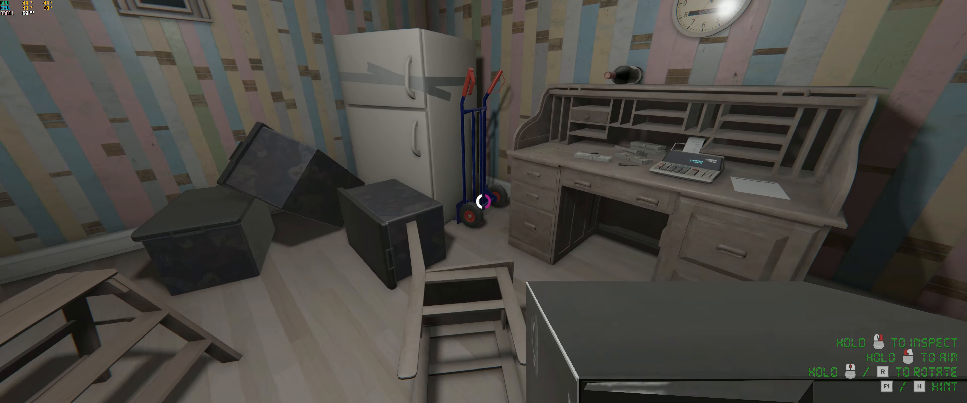
{"action": "mouse_move", "coordinate": [482, 203]}
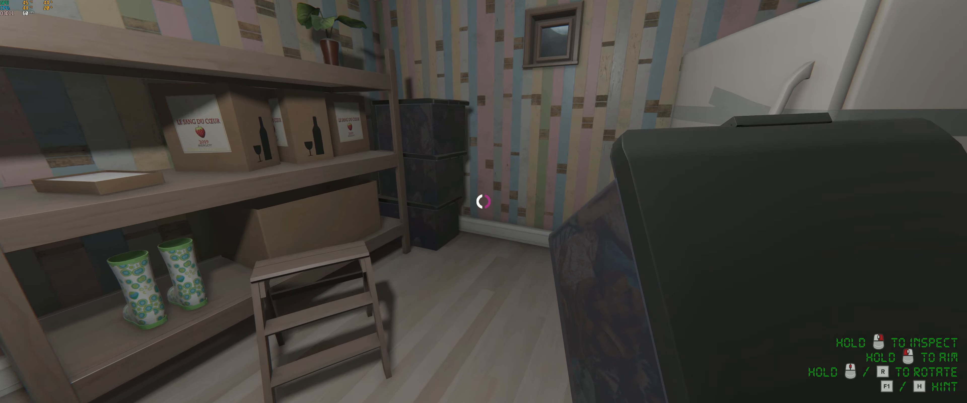
{"action": "mouse_move", "coordinate": [483, 203]}
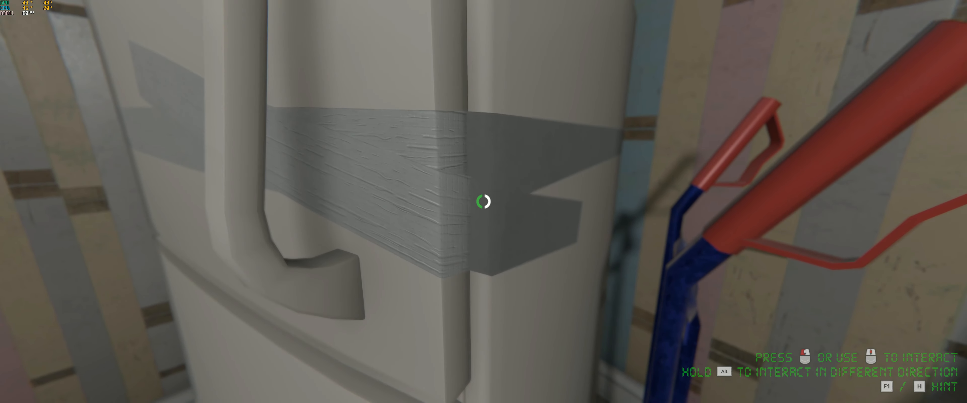
Try to open the taped-up fridge door
{"action": "left_click", "coordinate": [482, 203]}
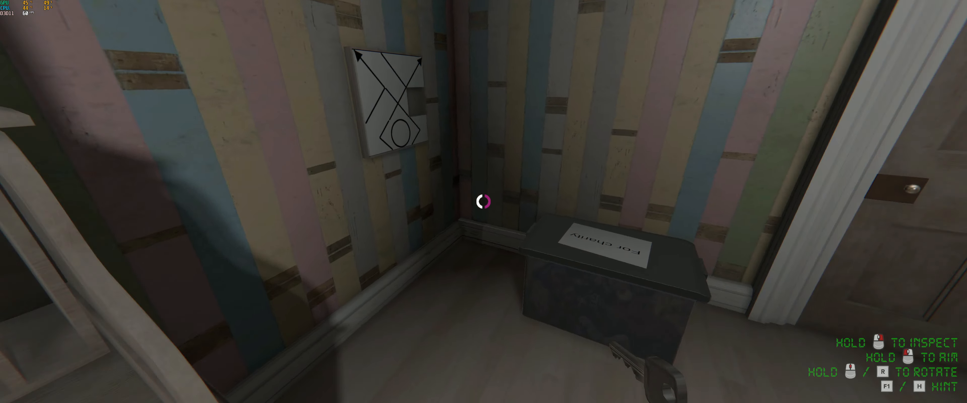
{"action": "mouse_move", "coordinate": [483, 203]}
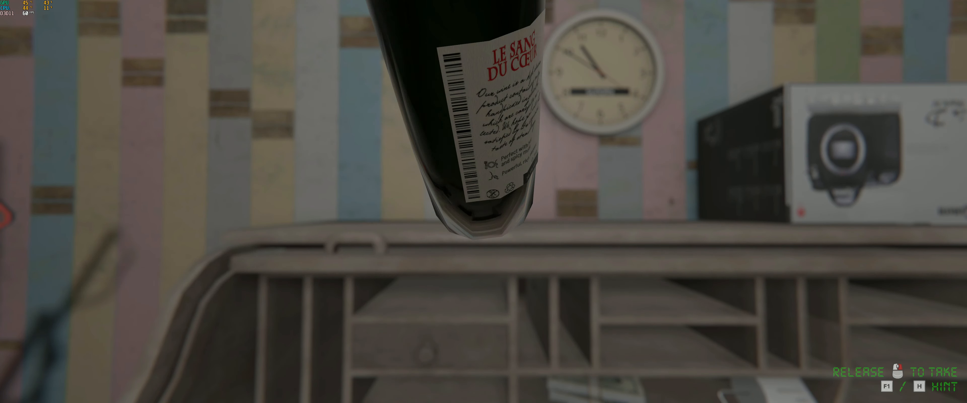
Pick up the wine bottle from the desk to read its label
{"action": "left_click", "coordinate": [484, 209]}
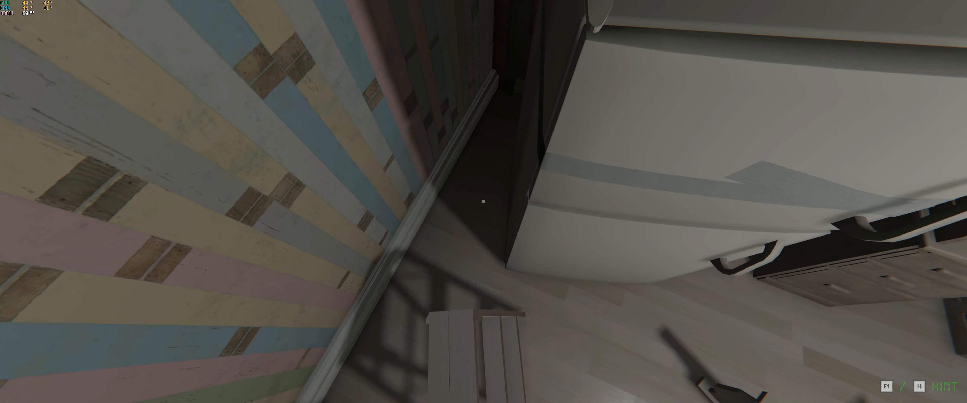
{"action": "mouse_move", "coordinate": [483, 202]}
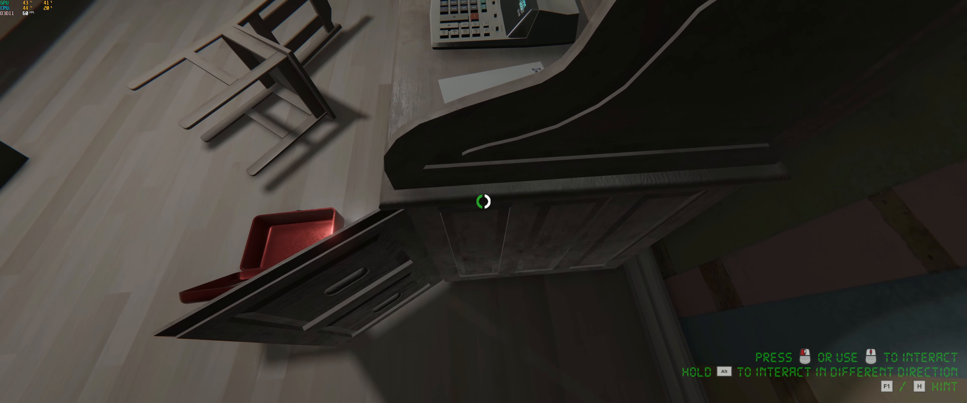
Pick up the green object from the blood-spattered shower and hold it for inspection
{"action": "left_click", "coordinate": [483, 204]}
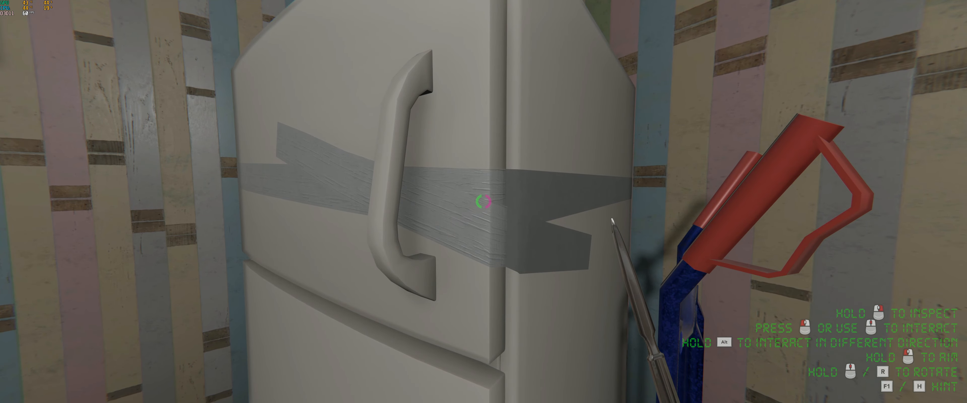
{"action": "left_click", "coordinate": [483, 204]}
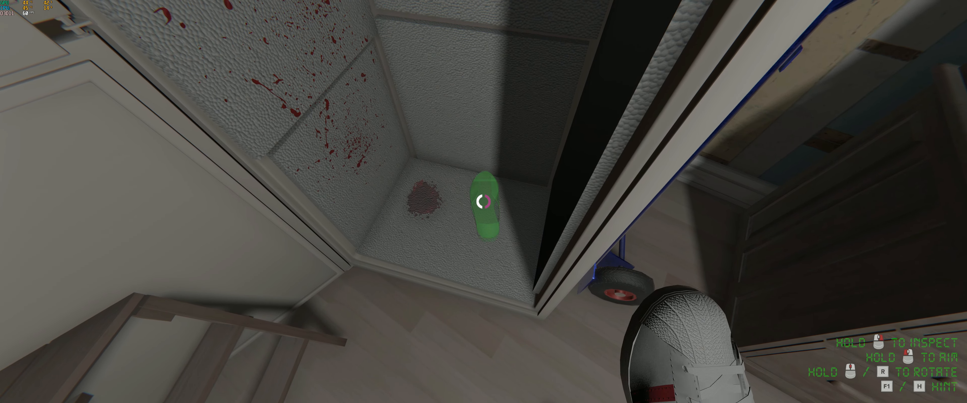
Let go of the green object to look at the stained wall corner
{"action": "left_click", "coordinate": [484, 203]}
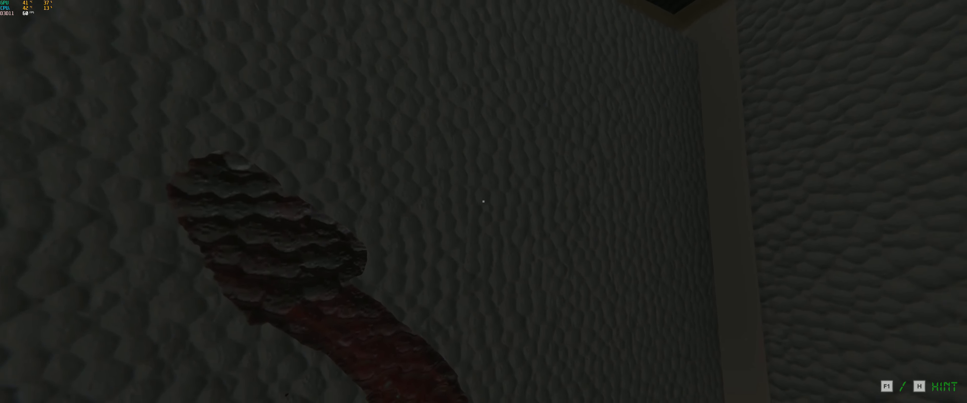
{"action": "mouse_move", "coordinate": [484, 201]}
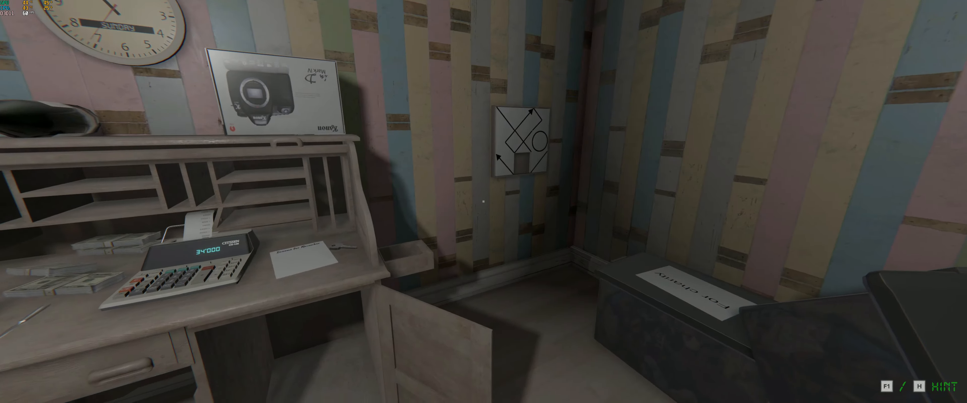
Head back into the pastel-walled office toward the desk and wall panel
{"action": "left_click", "coordinate": [520, 143]}
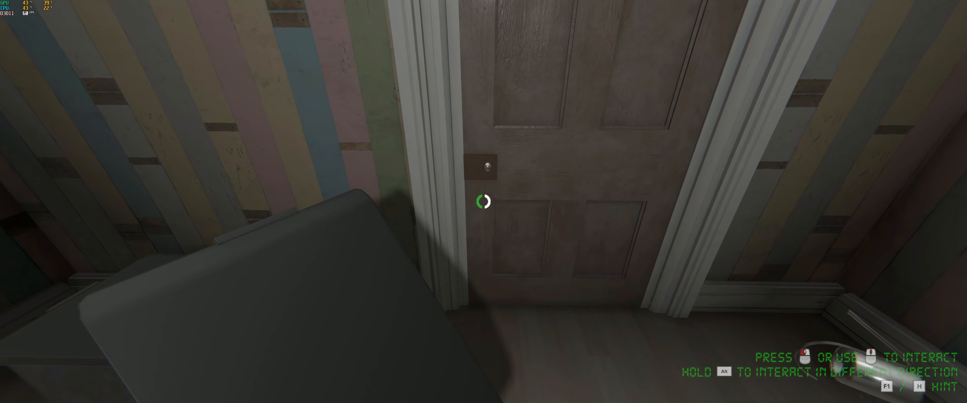
Open the office door leading to the basement room
{"action": "left_click", "coordinate": [482, 204]}
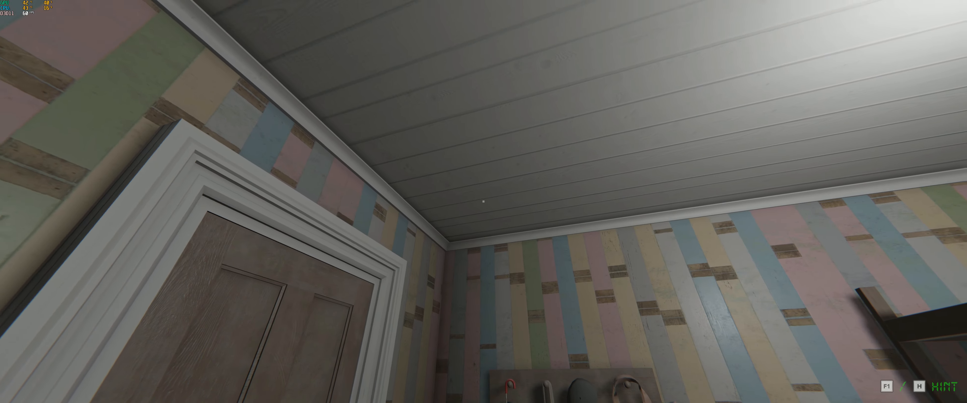
{"action": "mouse_move", "coordinate": [483, 202]}
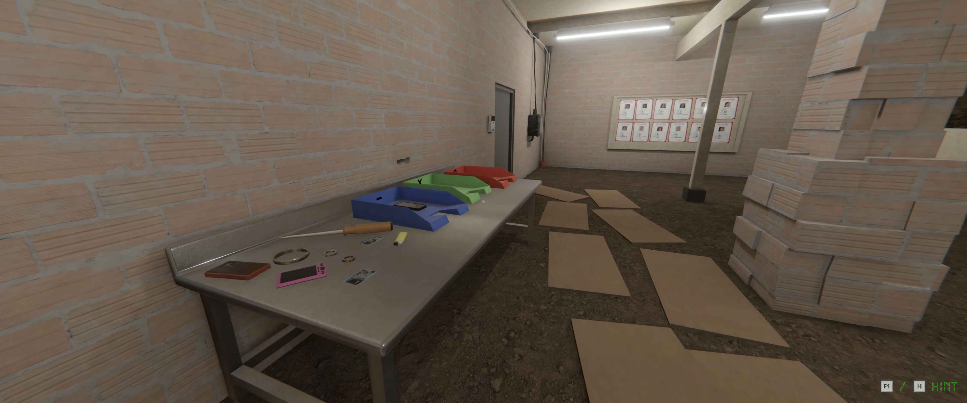
Exit gameplay to the game's main menu
{"action": "key", "text": "Escape"}
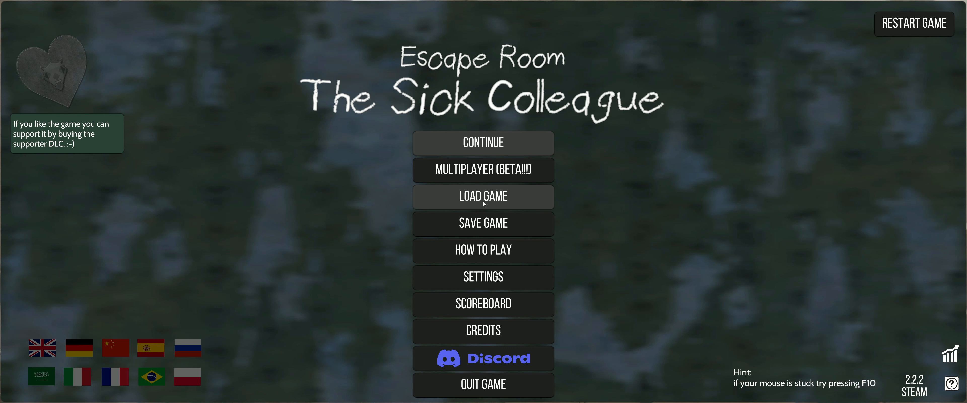
{"action": "mouse_move", "coordinate": [357, 213]}
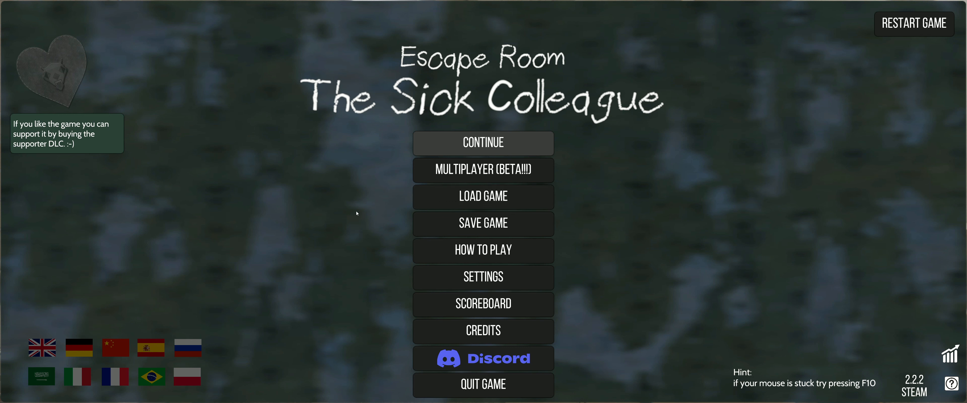
{"action": "mouse_move", "coordinate": [335, 250]}
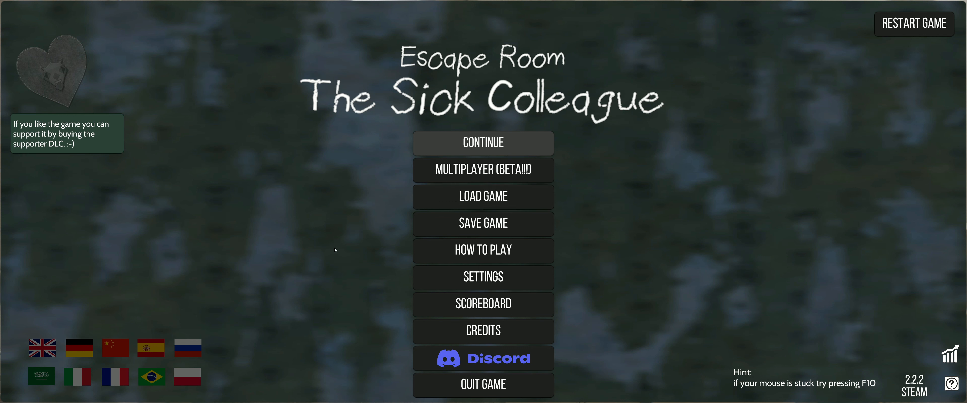
{"action": "mouse_move", "coordinate": [197, 236]}
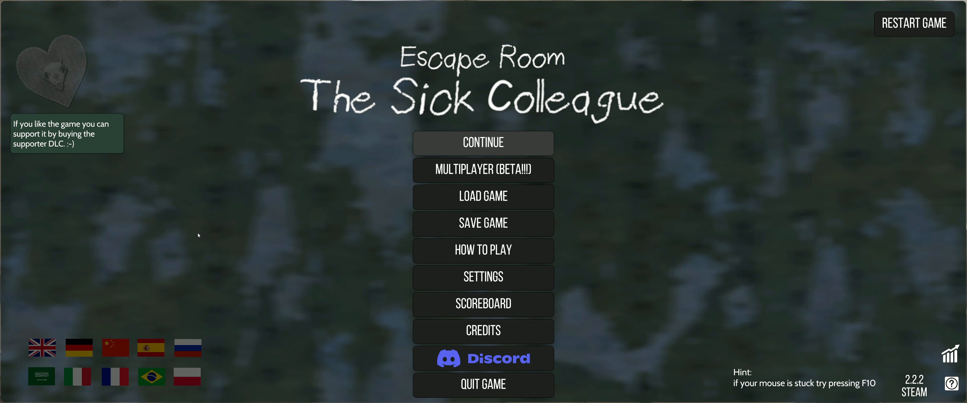